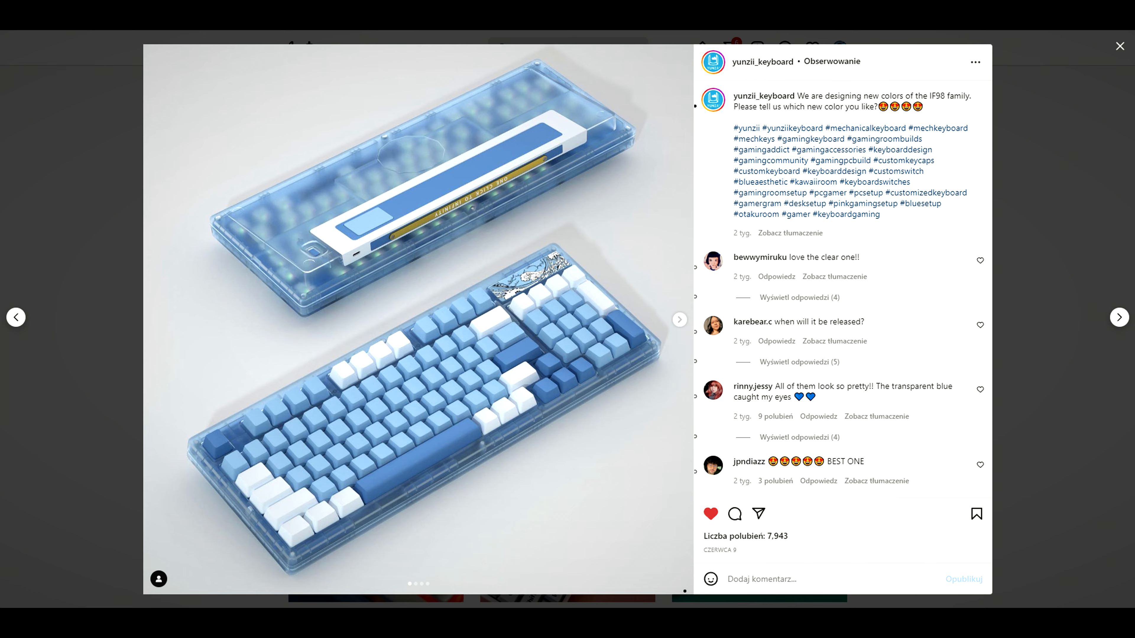
On the YUNZII Keynovo IF98 store page, select Black briefly then settle on the Green colour variant
{"action": "left_click", "coordinate": [1118, 317]}
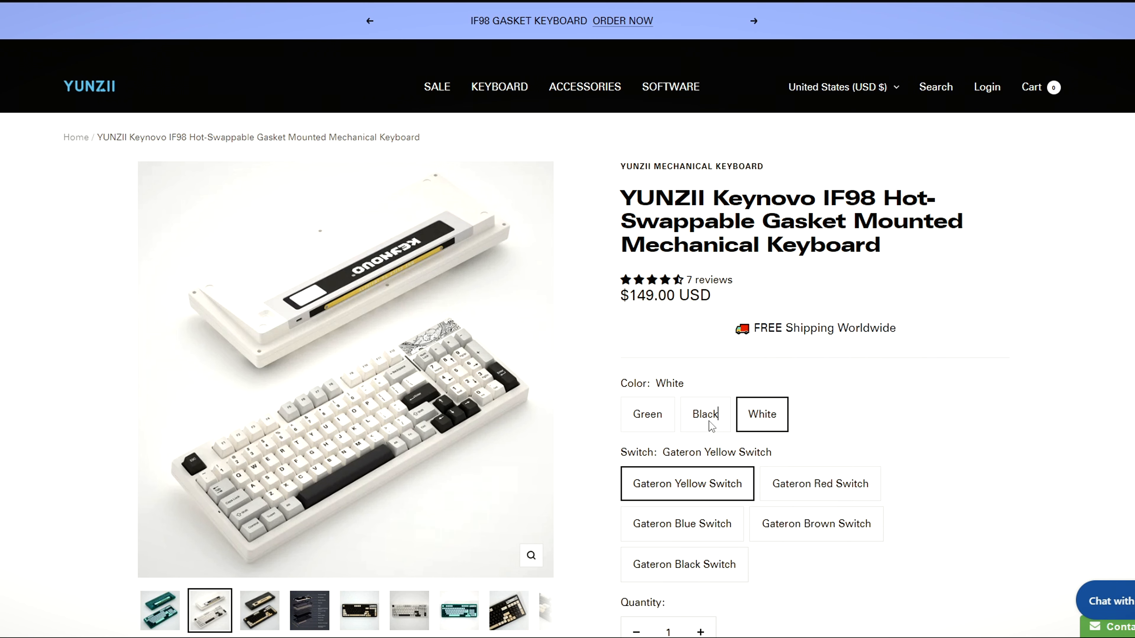
{"action": "left_click", "coordinate": [704, 413]}
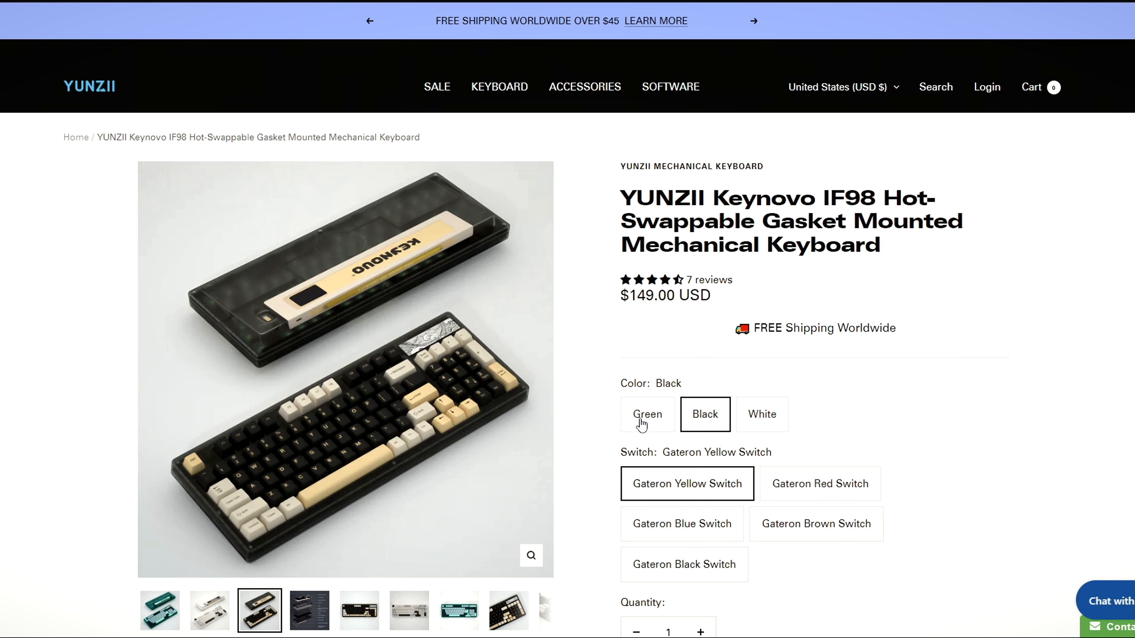
{"action": "left_click", "coordinate": [647, 414]}
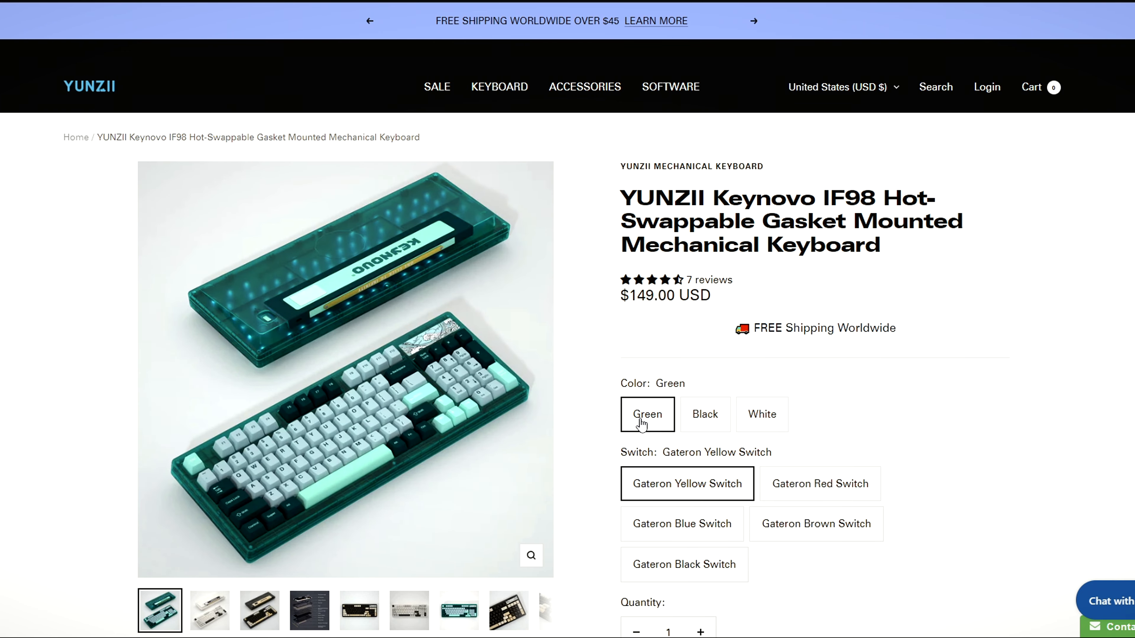